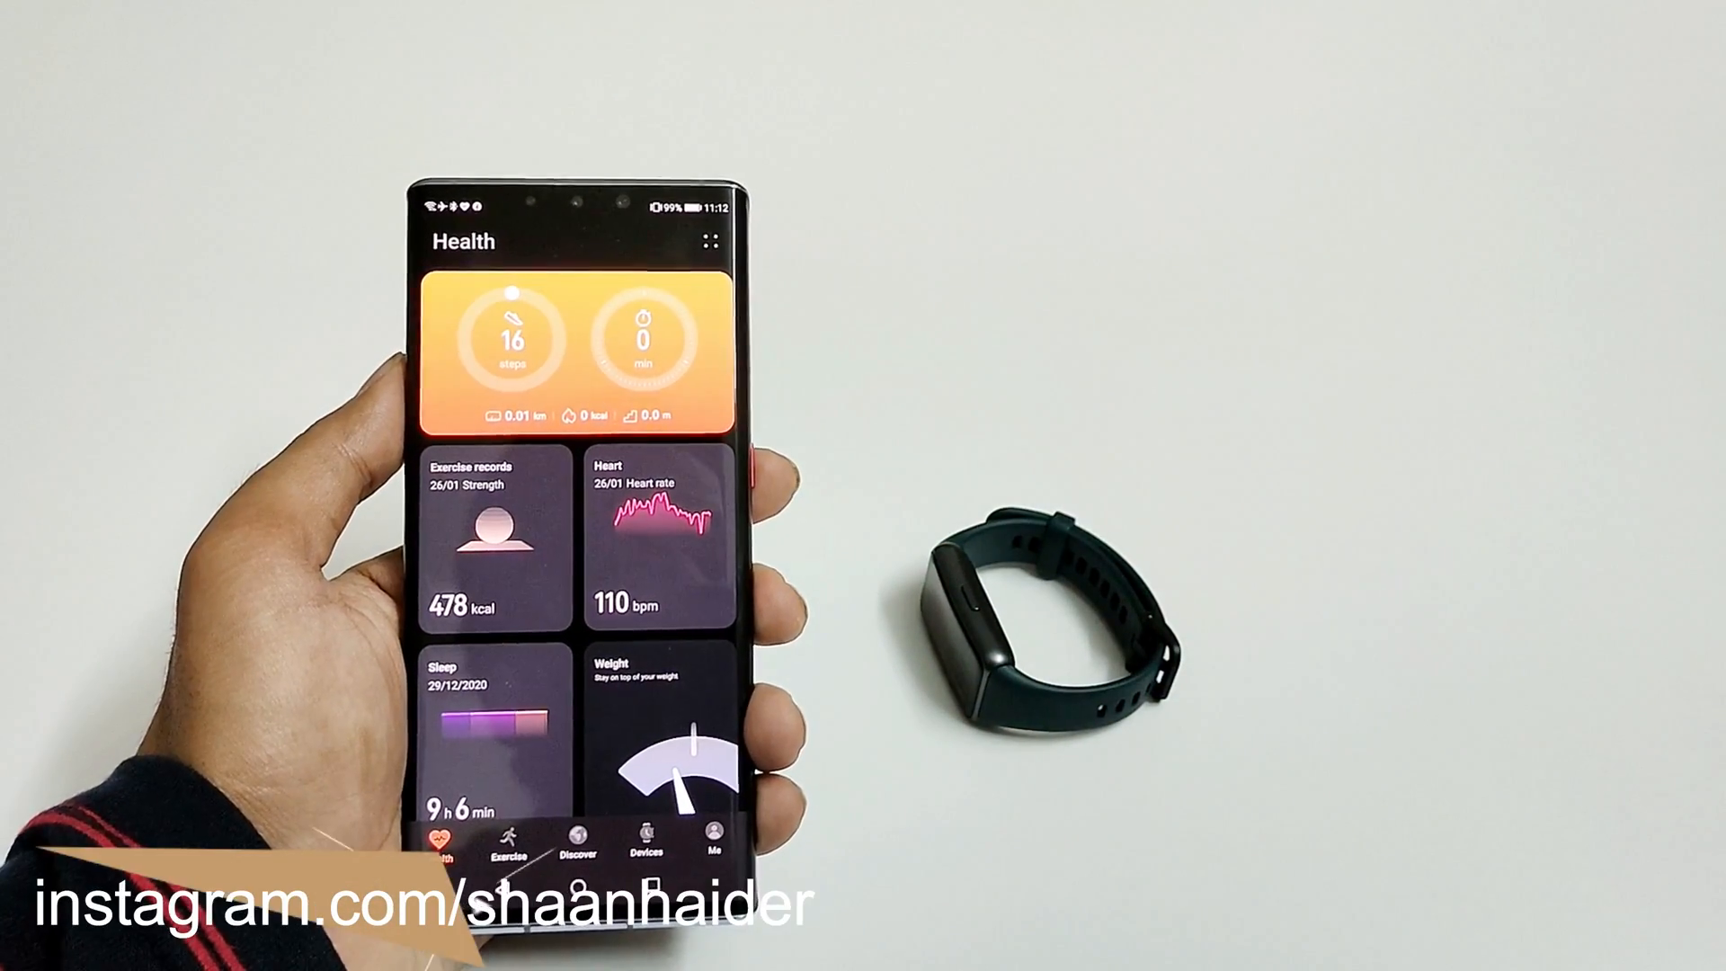
# Show the Devices page listing the paired Huawei Band and Watch GT 2
pyautogui.click(647, 835)
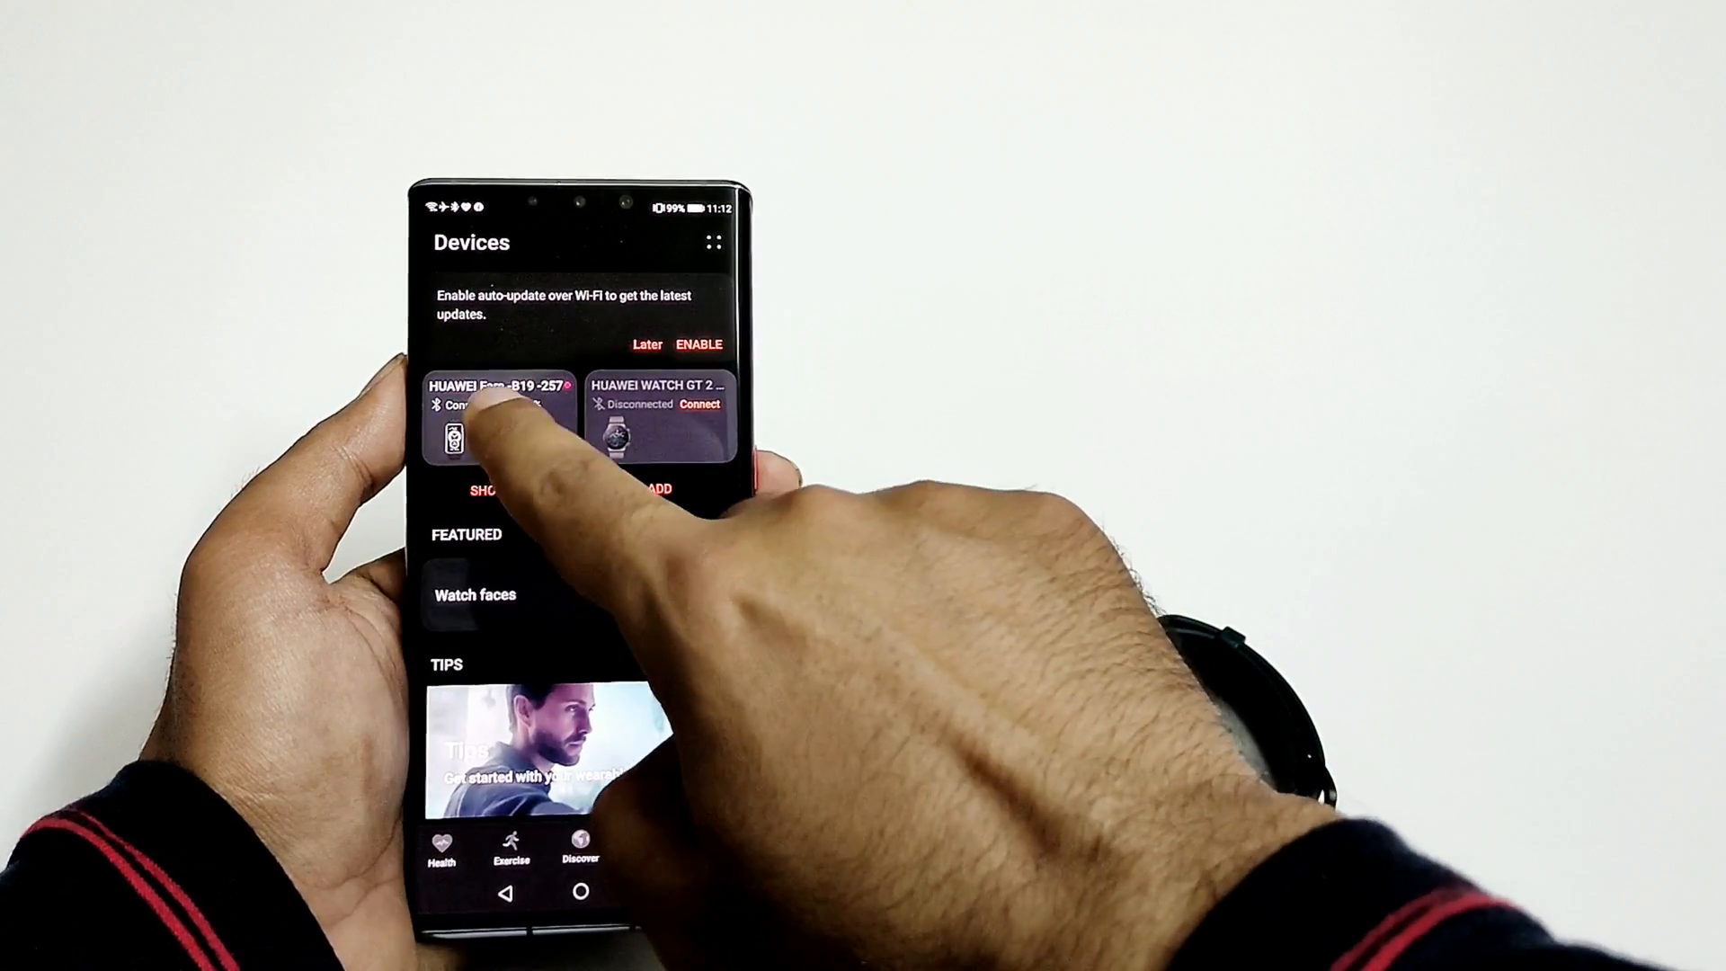
# Reach the HUAWEI Fara-B19-257 band's Firmware update page offering version 11.1.0.7SP2 (7.53 MB)
pyautogui.click(502, 424)
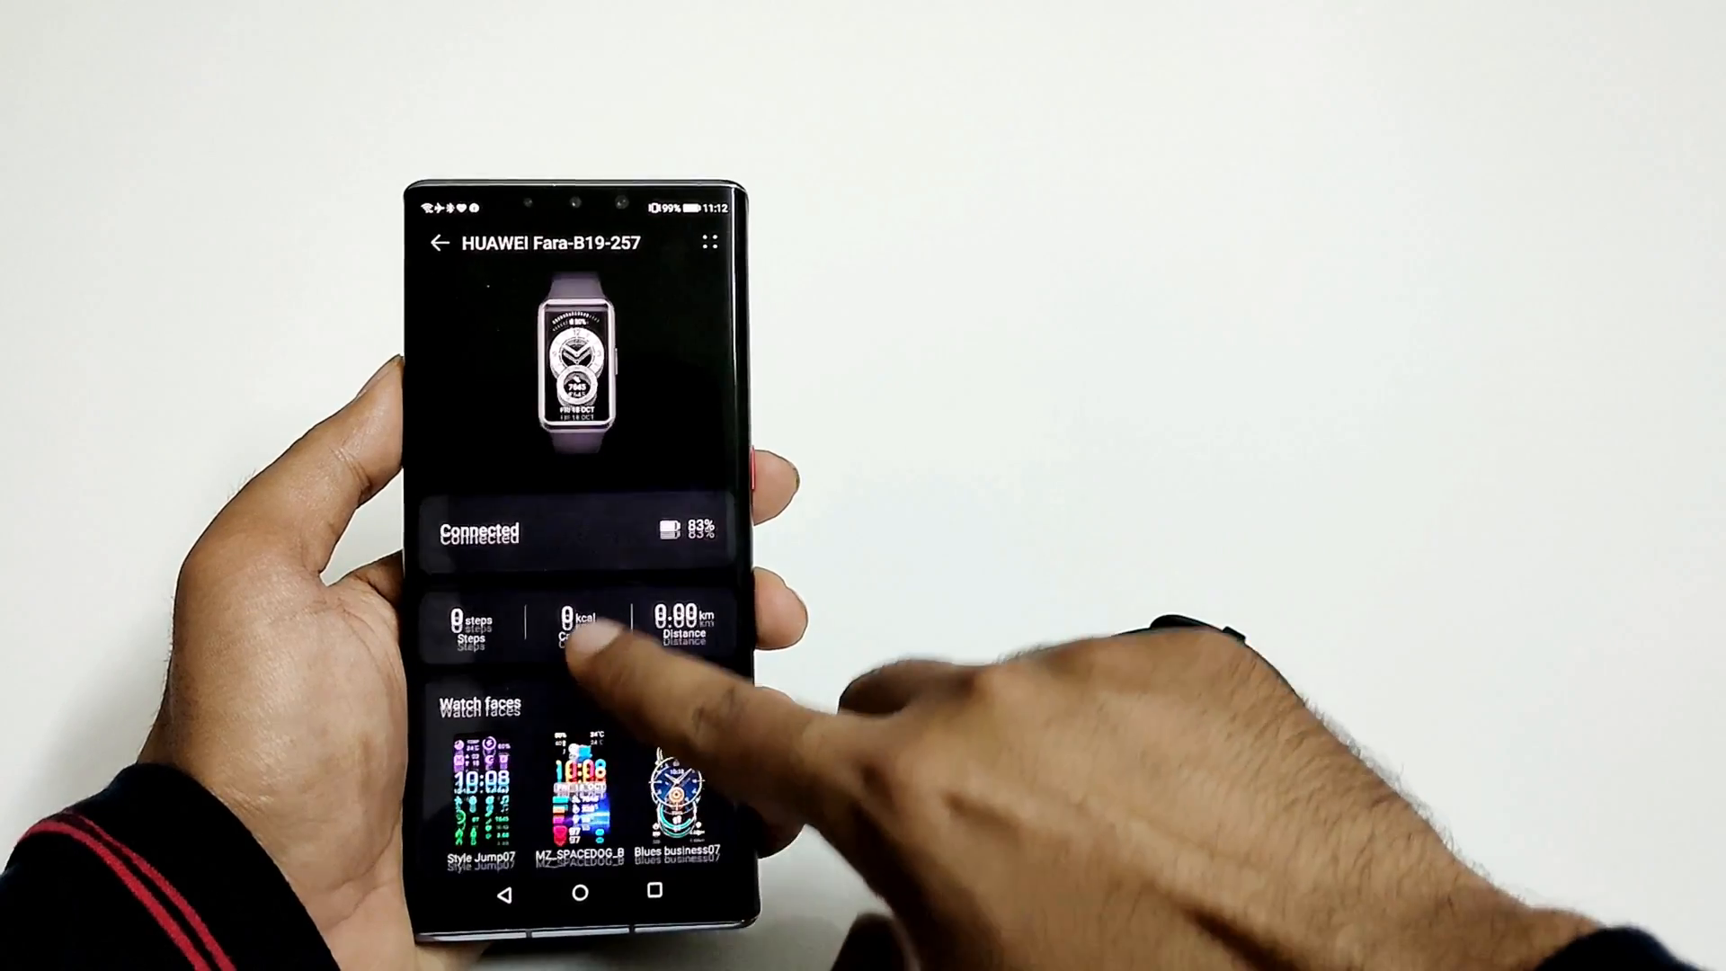
pyautogui.scroll(-3)
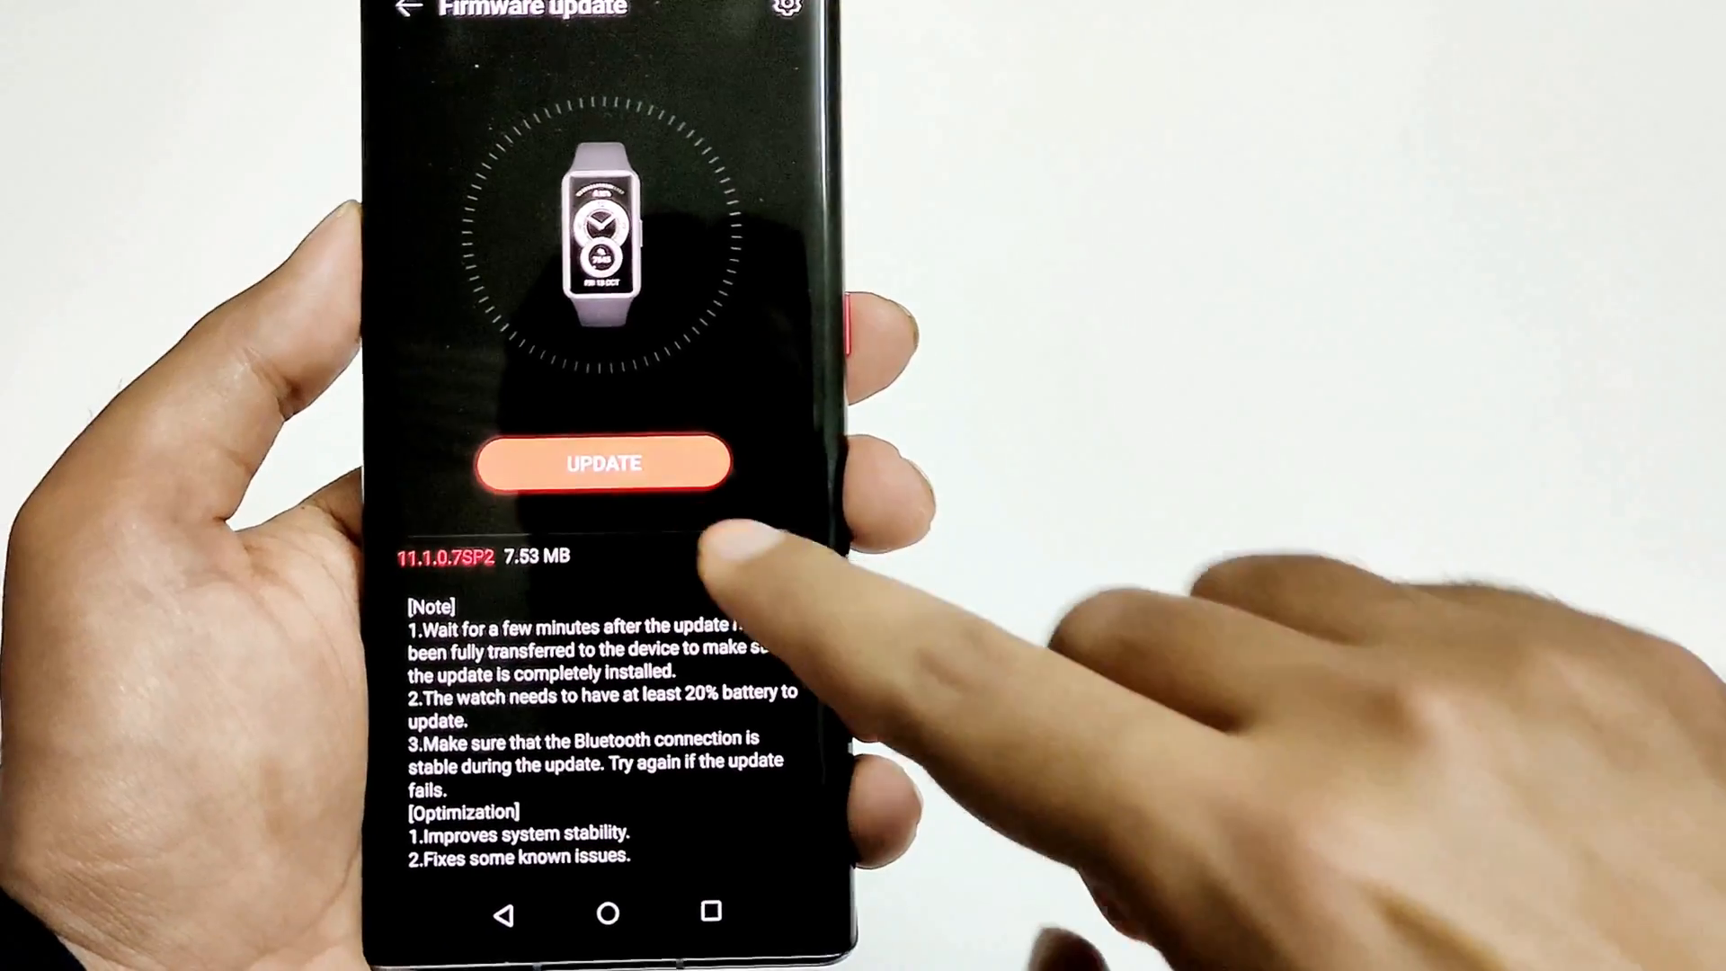
# Start the 11.1.0.7SP2 firmware download and transfer to the band via UPDATE
pyautogui.click(602, 462)
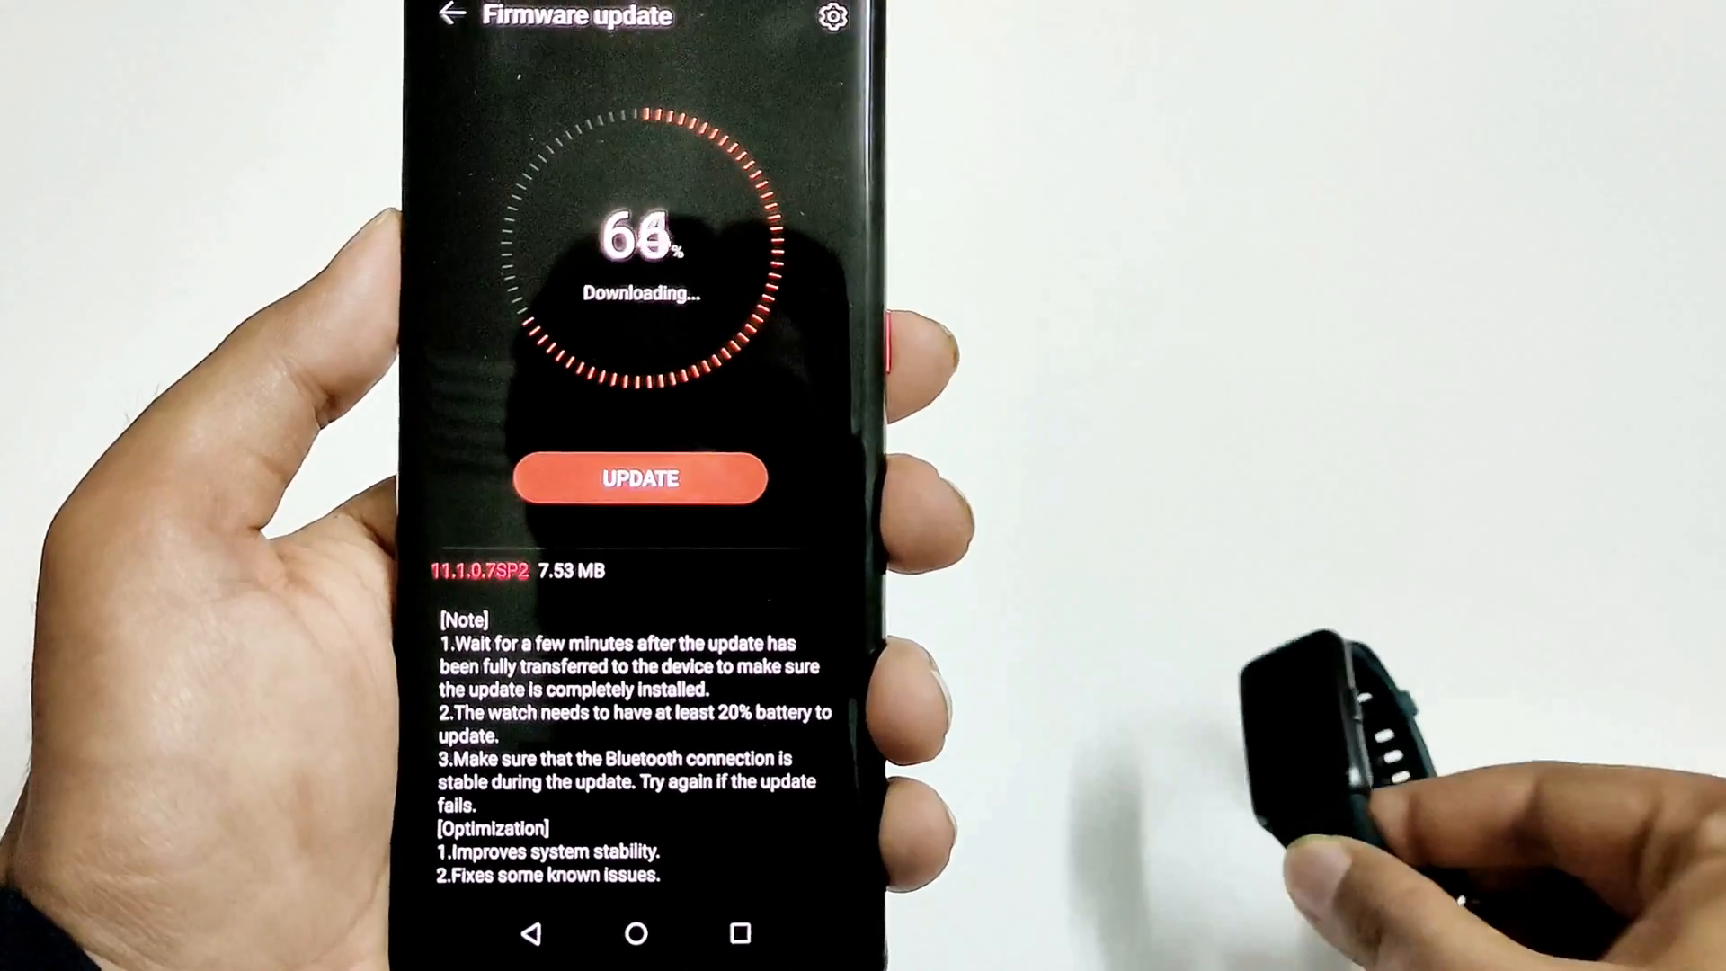
pyautogui.click(638, 478)
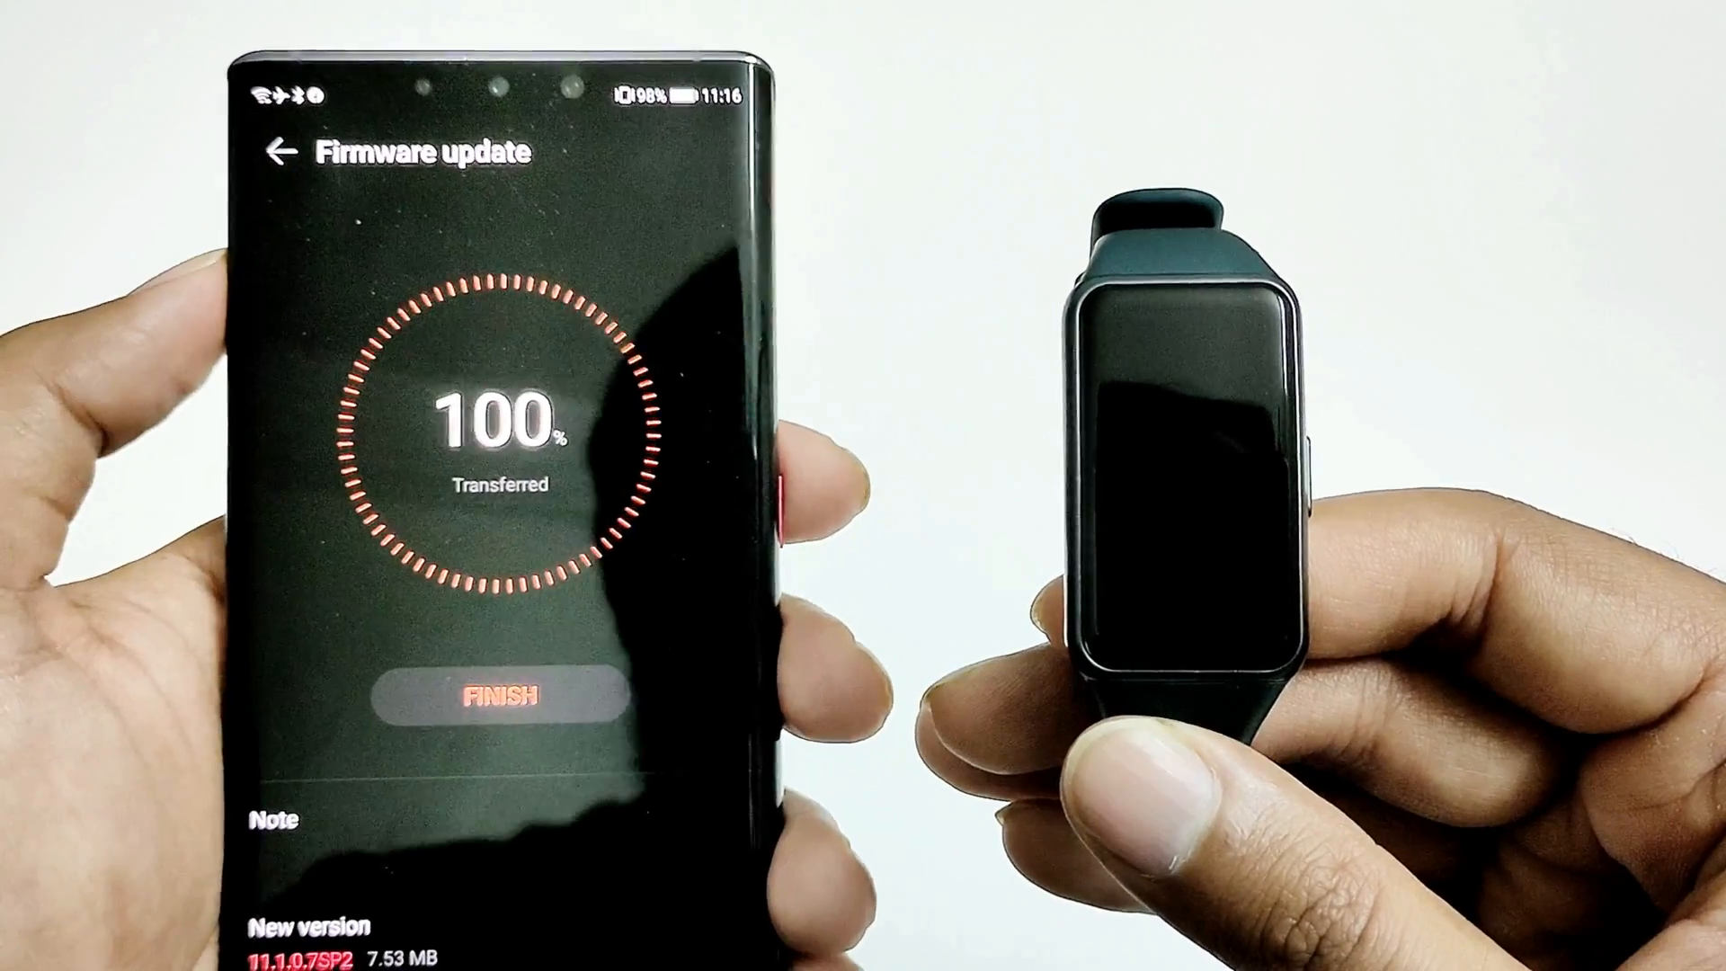
# Finish the update at 100% transferred so the band installs firmware 11.1.0.7SP2
pyautogui.click(492, 694)
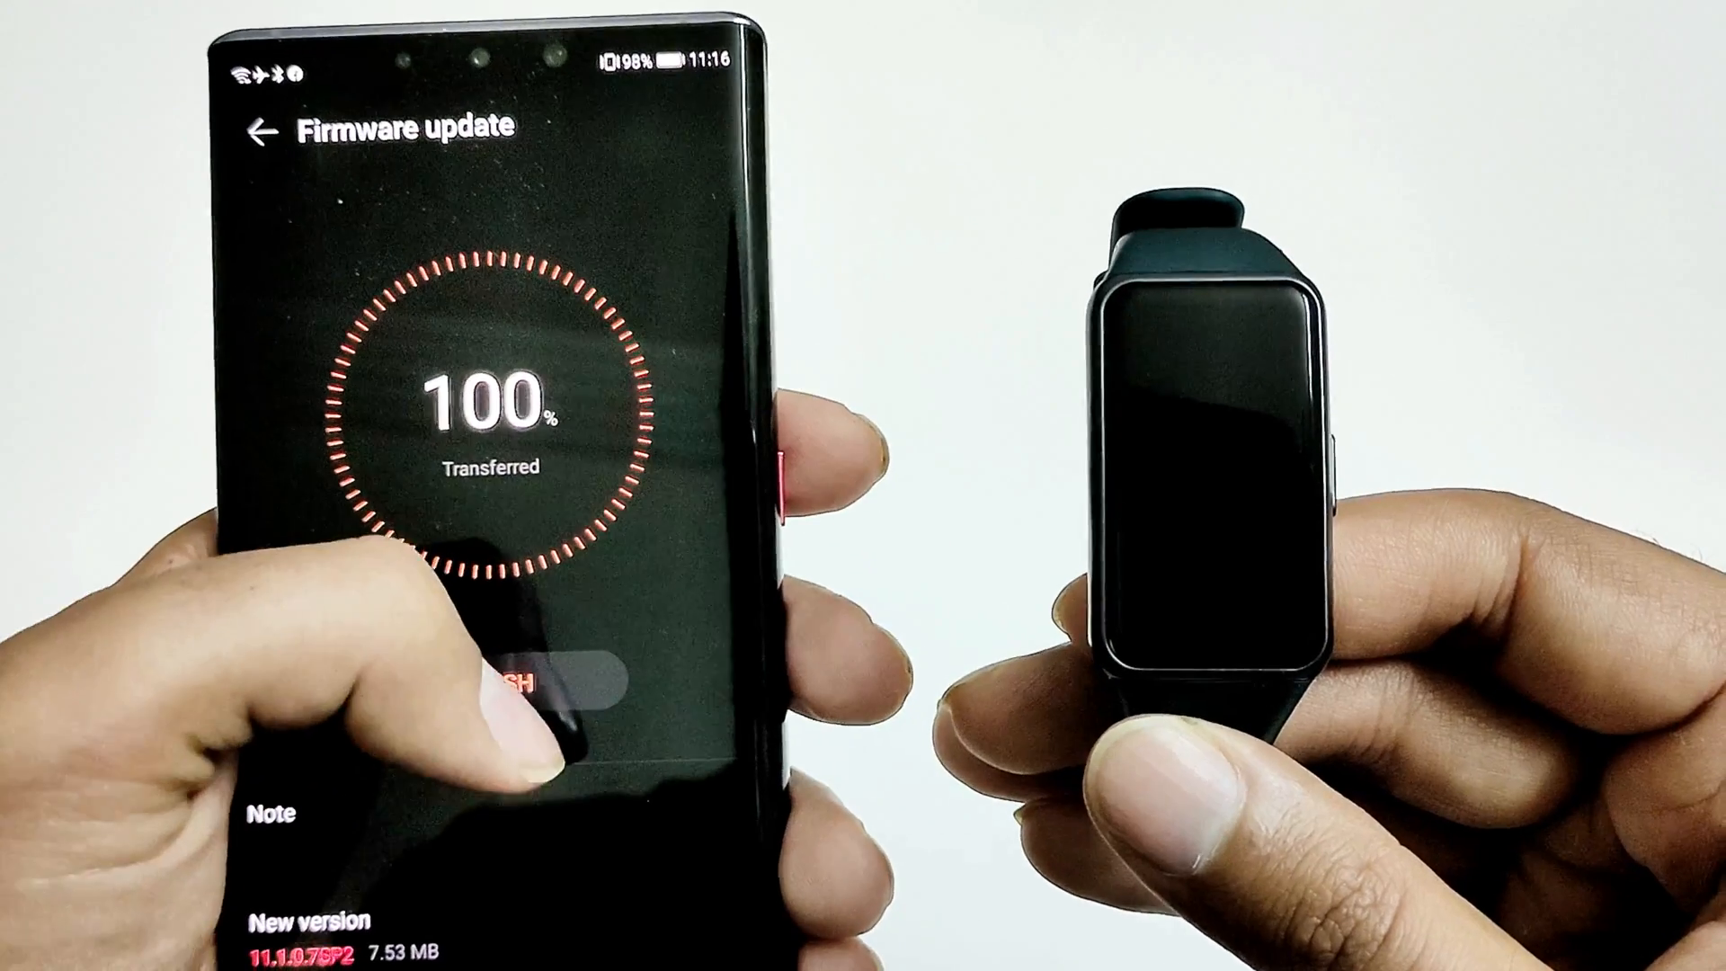